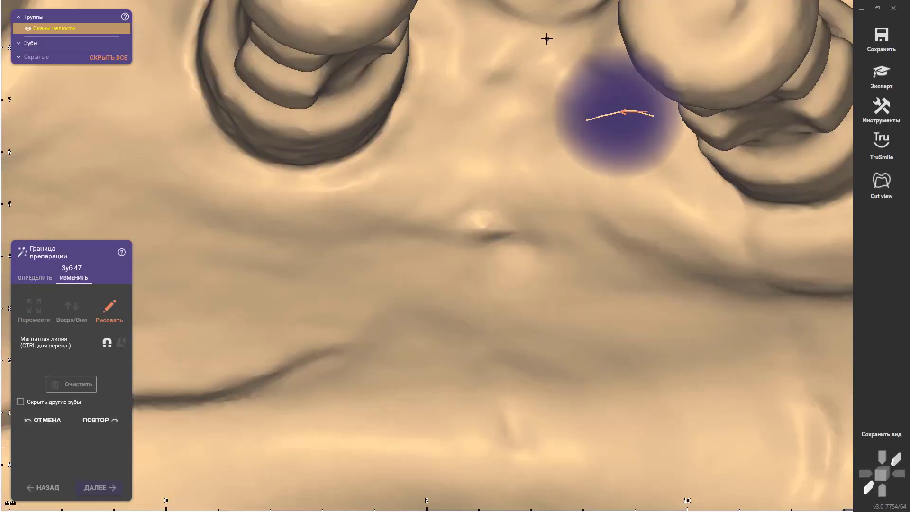
# - Add BoltDesign sleeves over both implant posts, adjust their profile and apply them to the cap part
pyautogui.click(98, 487)
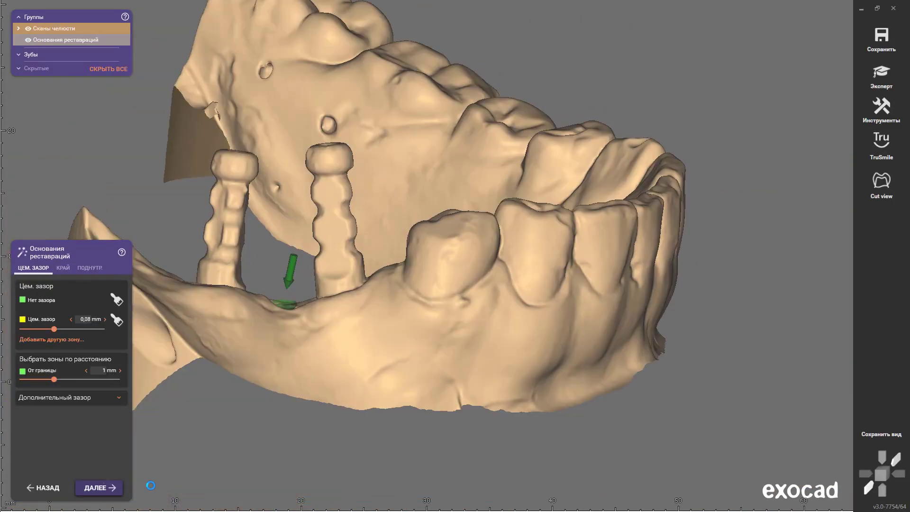
pyautogui.click(98, 487)
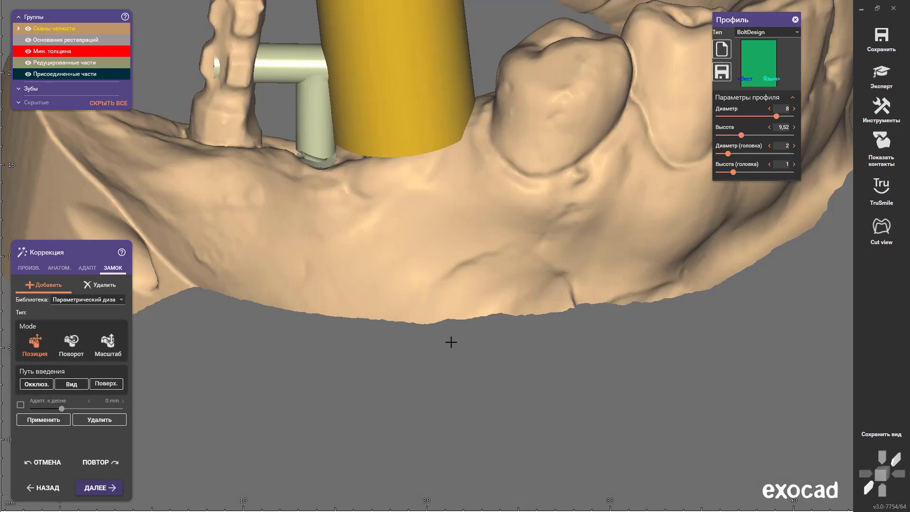
pyautogui.moveTo(760, 134); pyautogui.dragTo(733, 135)
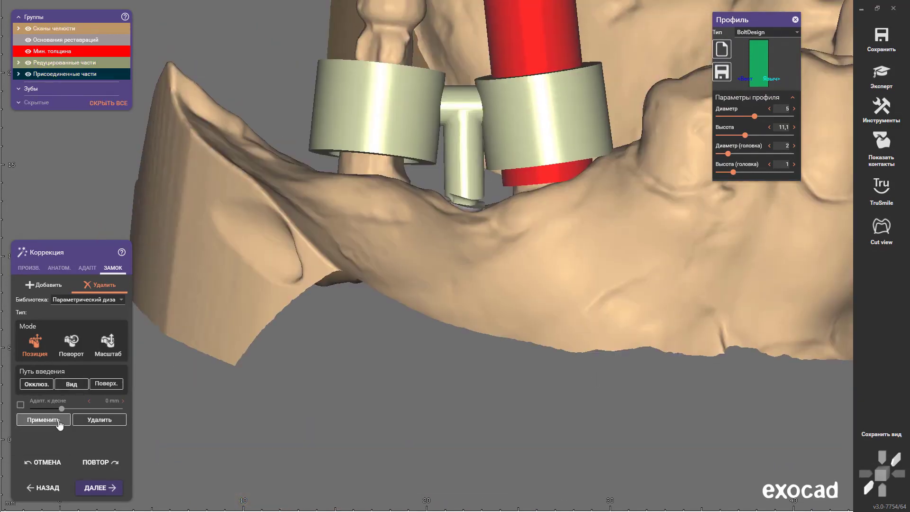
pyautogui.click(98, 487)
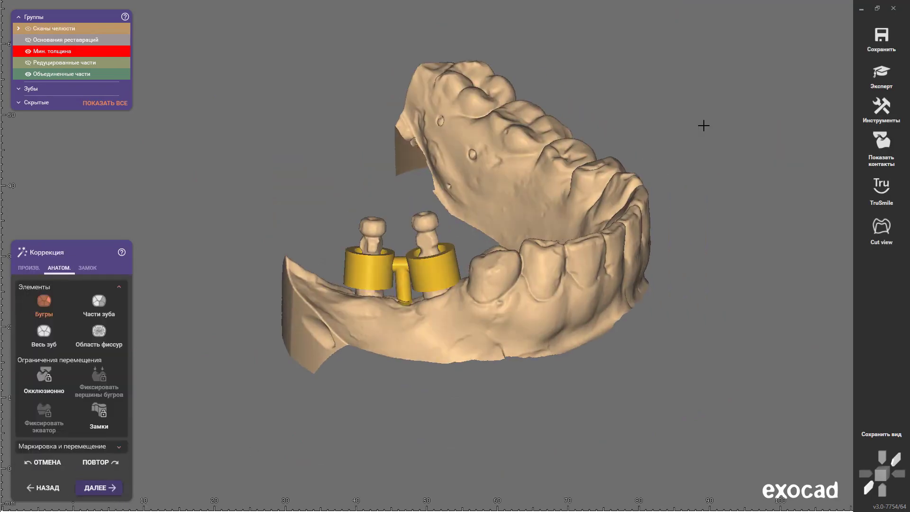
# - Save the finished cap part as an STL, overwriting the existing project variant
pyautogui.click(99, 487)
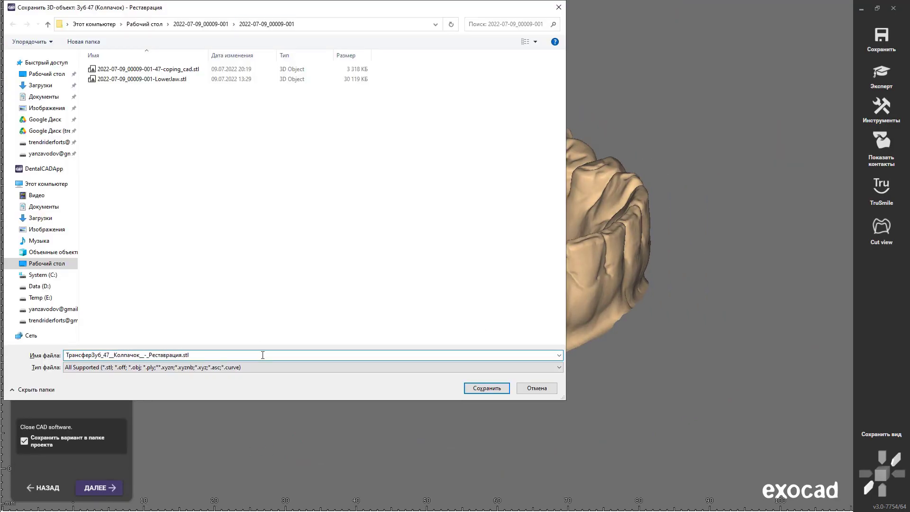
pyautogui.click(485, 388)
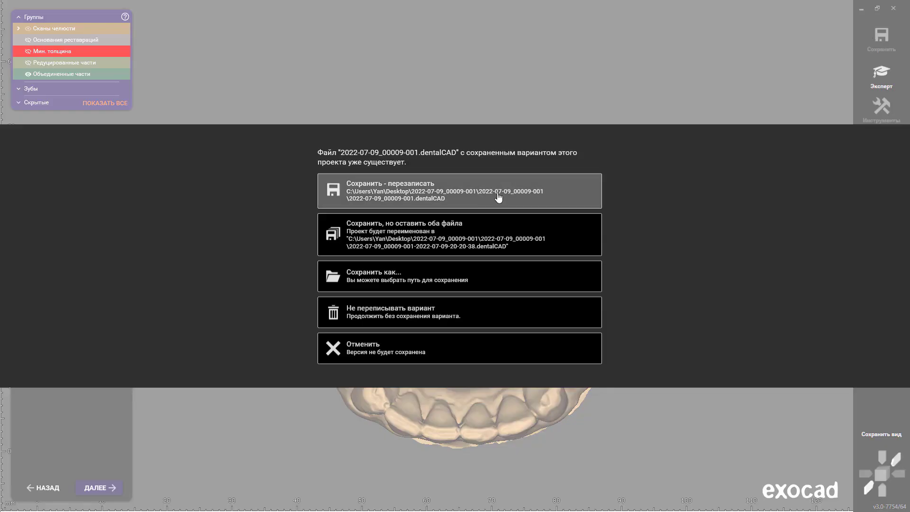
pyautogui.click(458, 190)
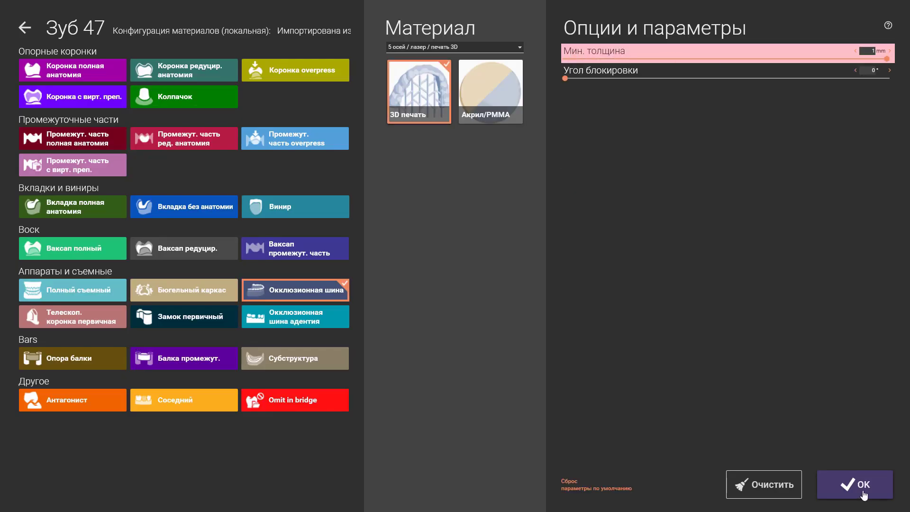
# - Redefine tooth 47 as a 3D-printed occlusal splint and enter the CAD design stage
pyautogui.click(854, 484)
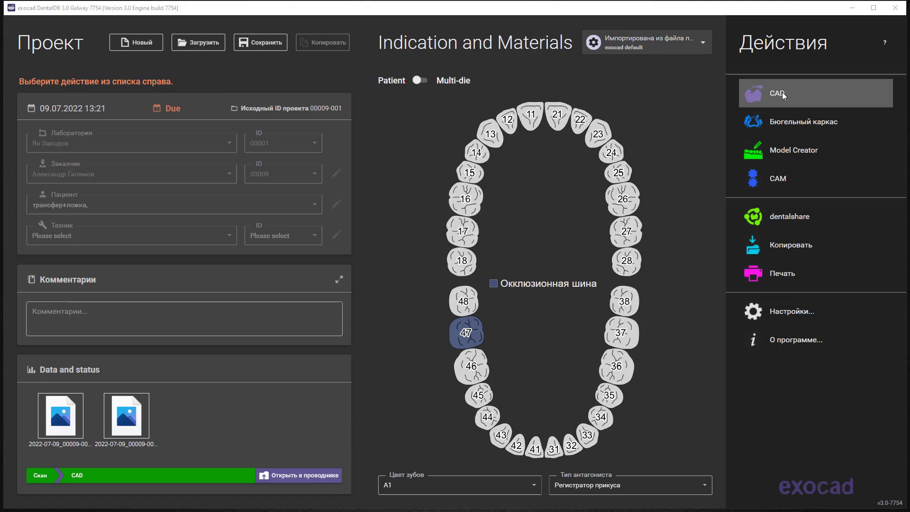
pyautogui.click(777, 93)
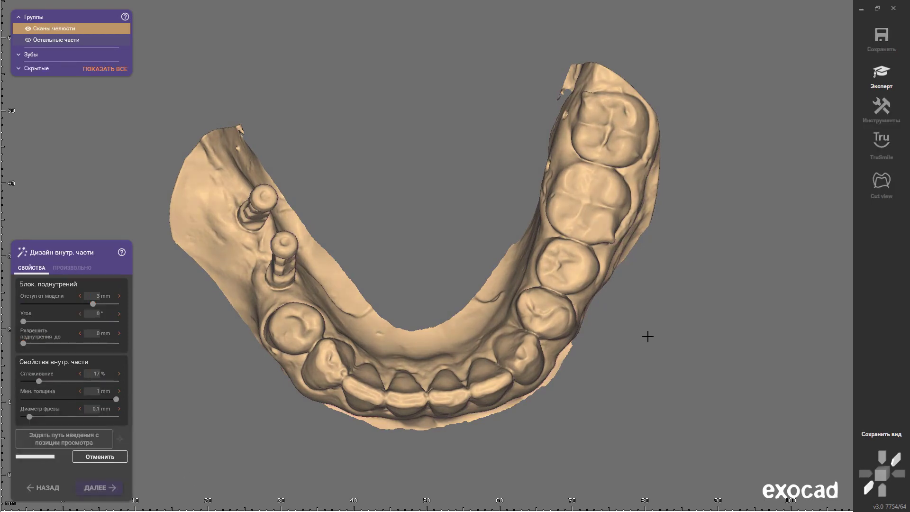
# - Generate the splint inner part with the adjusted minimum thickness and add material freehand
pyautogui.click(98, 487)
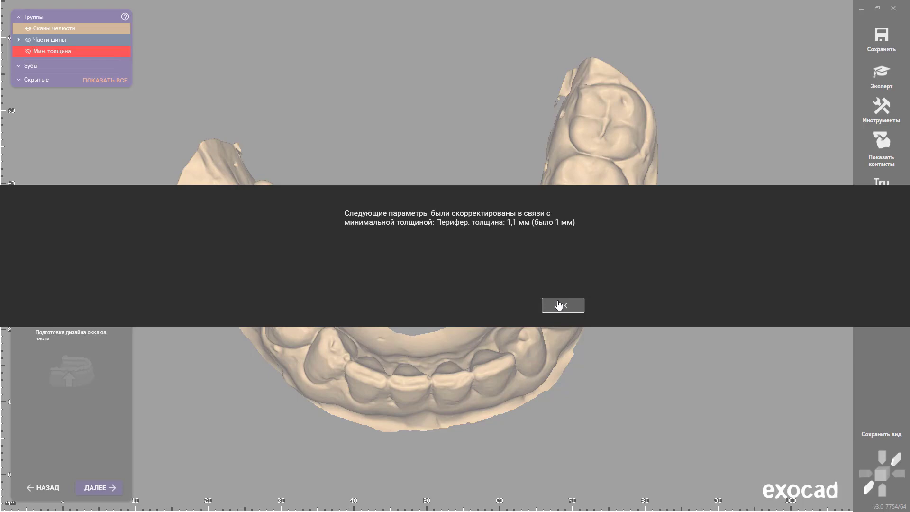
pyautogui.click(562, 304)
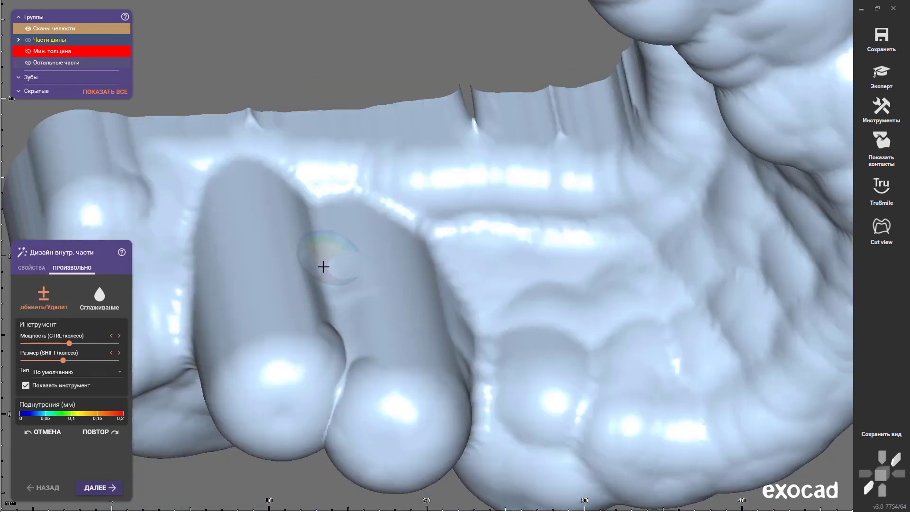
pyautogui.click(98, 487)
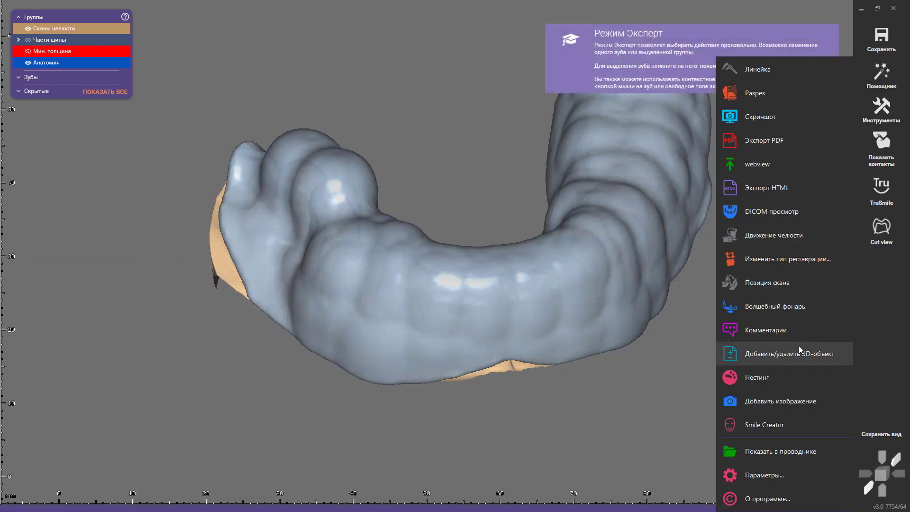
# - Import the saved transfer part into the scene and touch up its surface freehand
pyautogui.click(785, 354)
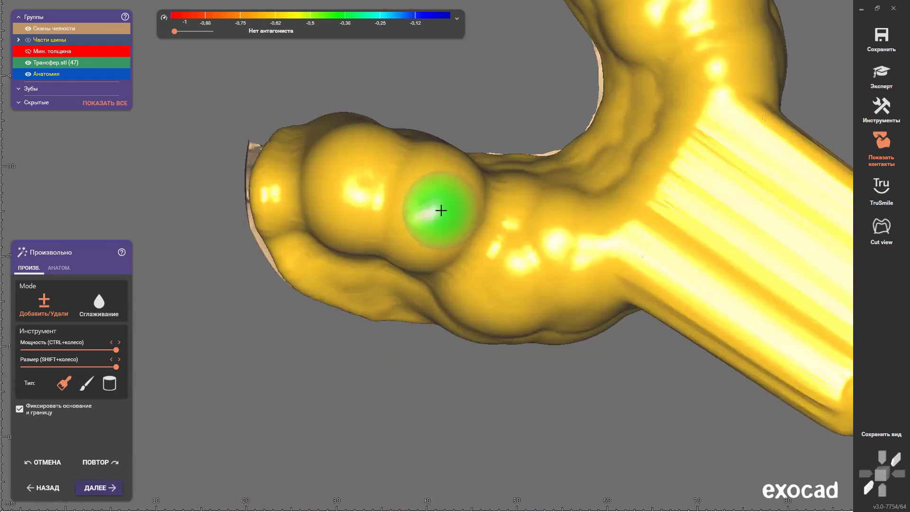
pyautogui.click(59, 267)
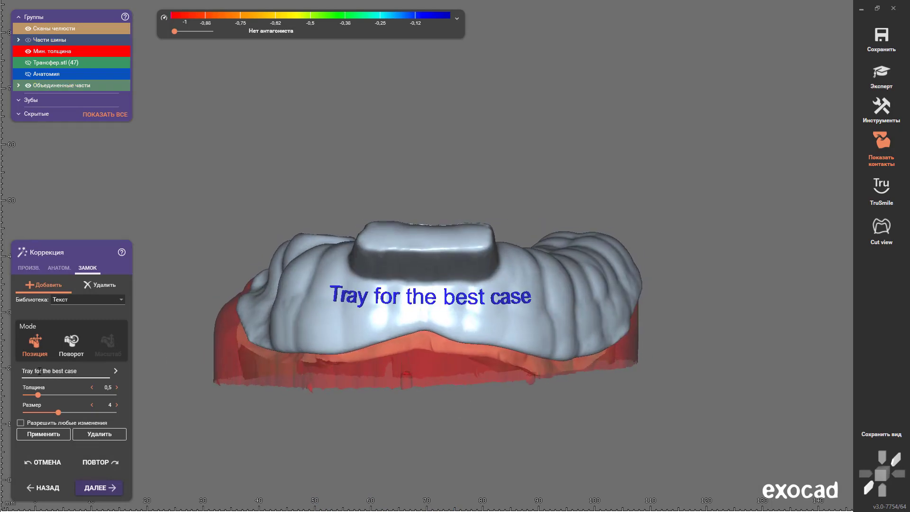
# - Enter the engraving text 'This tray was made for the best case' for the splint wall
pyautogui.write('This tray was madefor the best case')
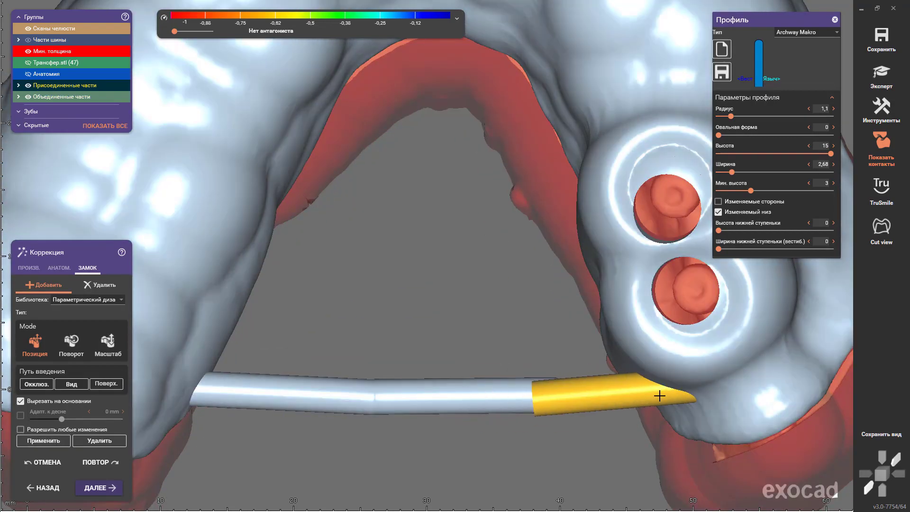
# - Run the Archway bar across the arch with a short cross bar and merge it into the splint
pyautogui.moveTo(658, 396); pyautogui.dragTo(434, 229)
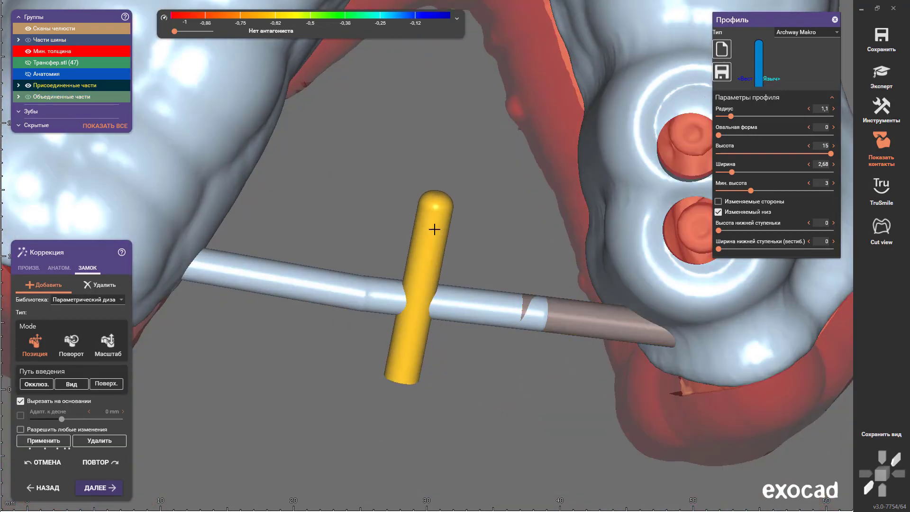
pyautogui.moveTo(435, 232); pyautogui.dragTo(457, 252)
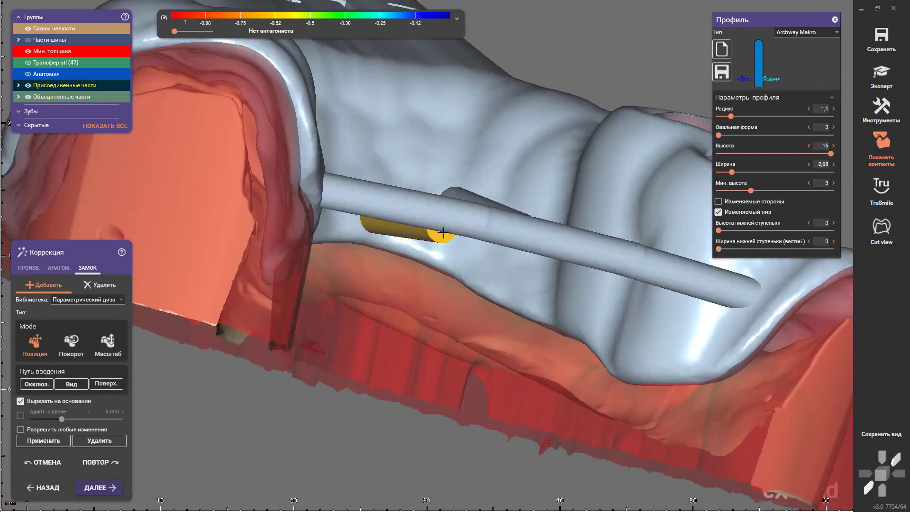
pyautogui.click(27, 268)
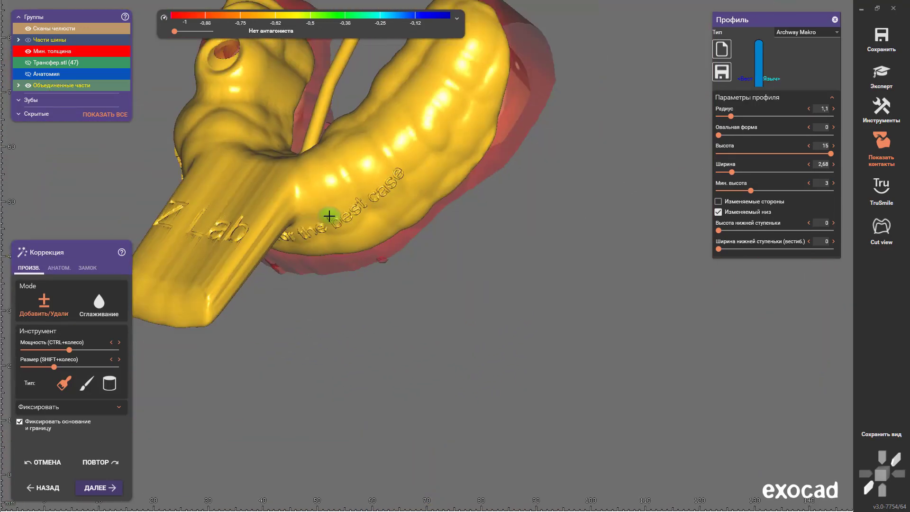
pyautogui.click(98, 487)
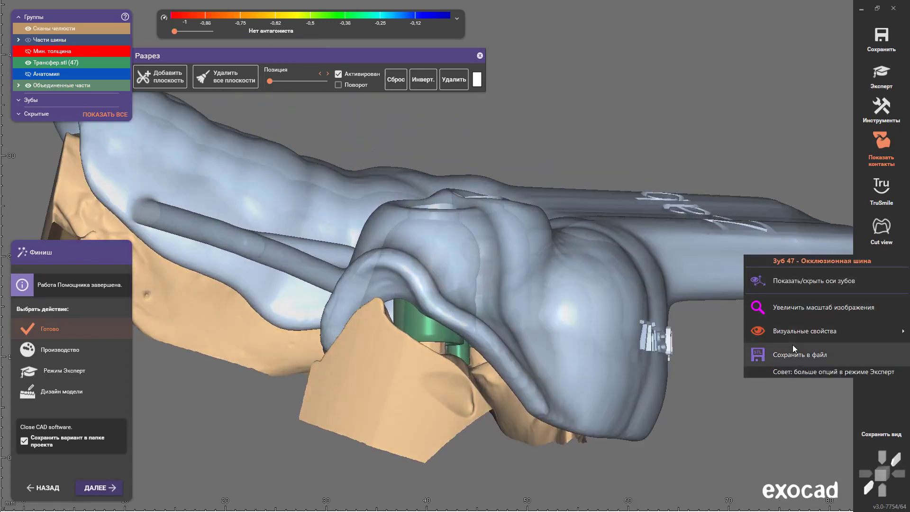
# - Start saving the splint to a file, clearing the default name and beginning a new one
pyautogui.click(802, 355)
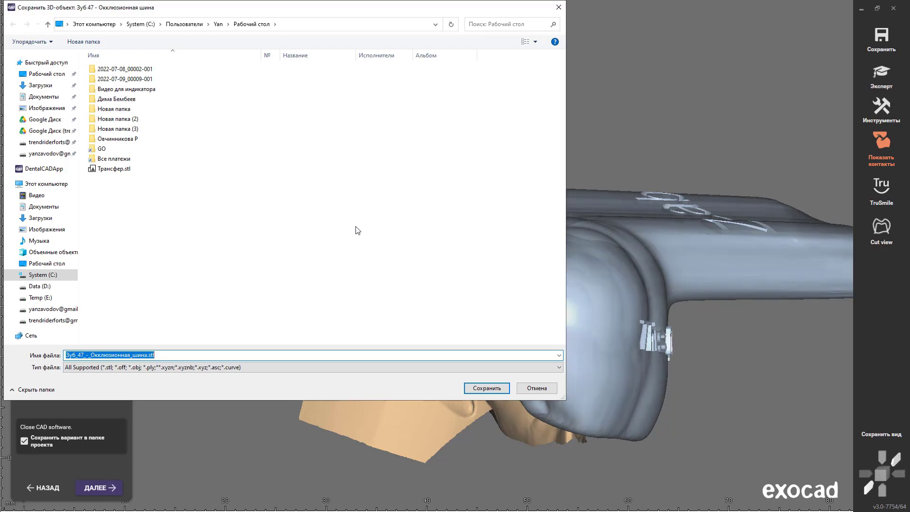
pyautogui.press('Delete')
pyautogui.write('KJ')
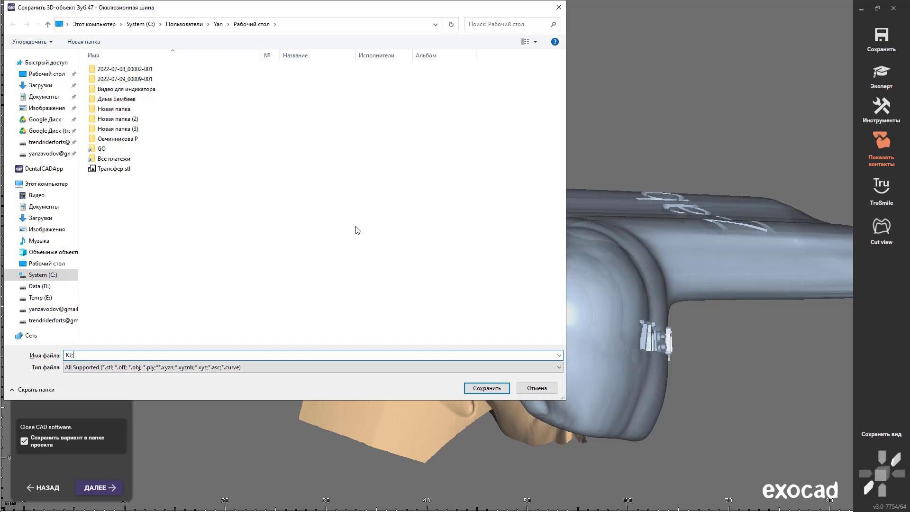
pyautogui.write('Екфн')
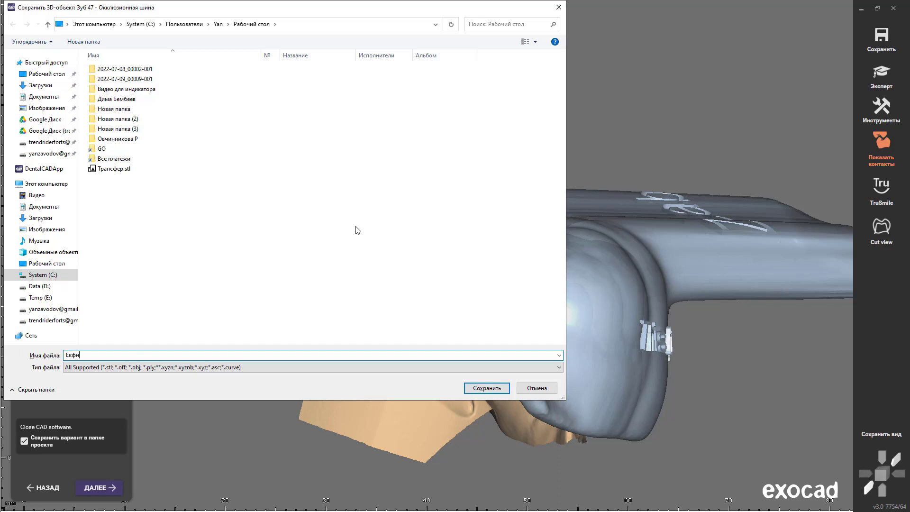
pyautogui.click(314, 354)
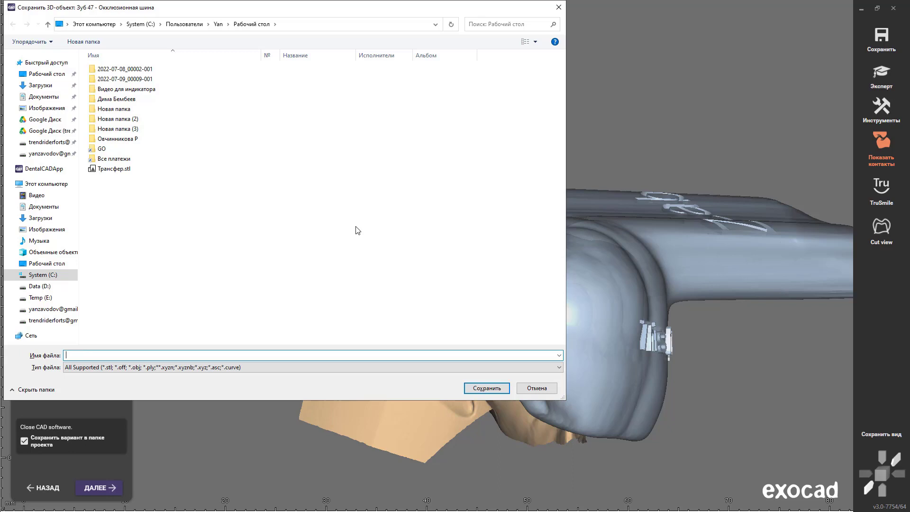